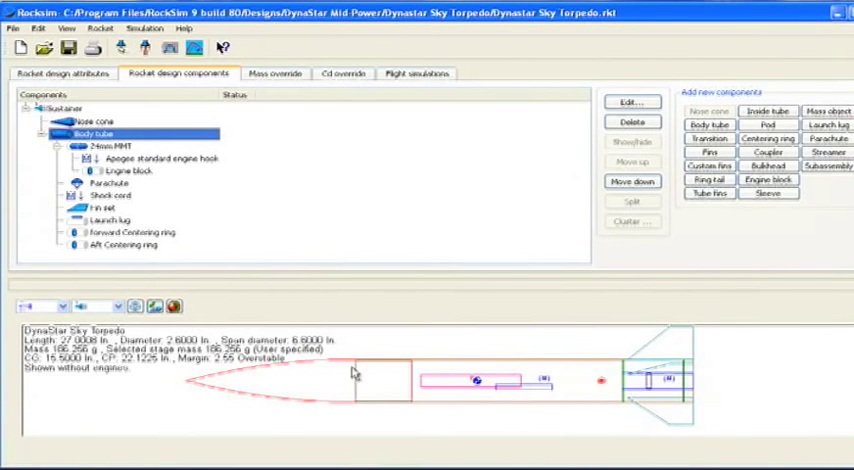
mouse_move(318, 380)
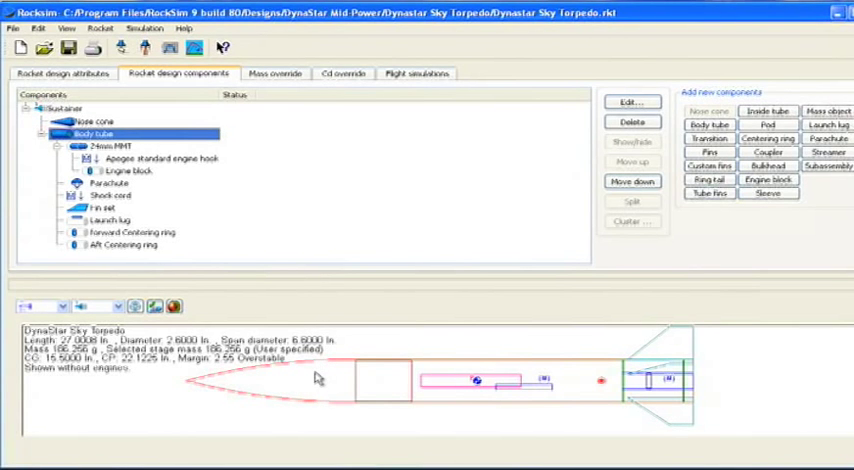
mouse_move(348, 380)
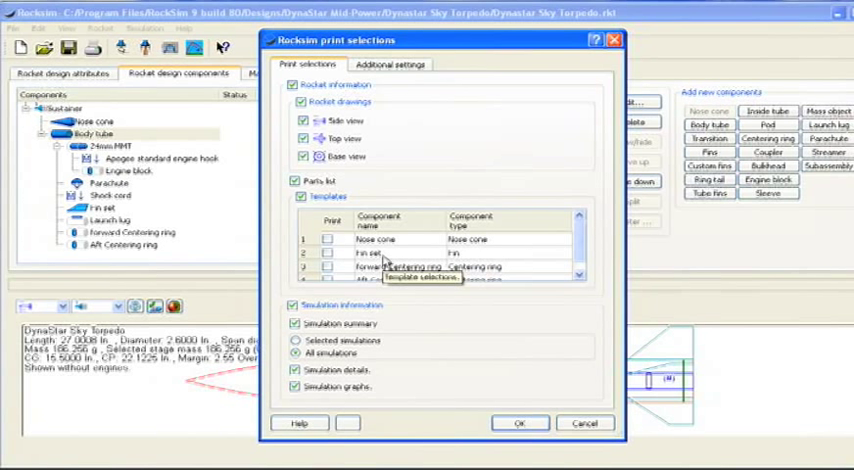
mouse_move(324, 124)
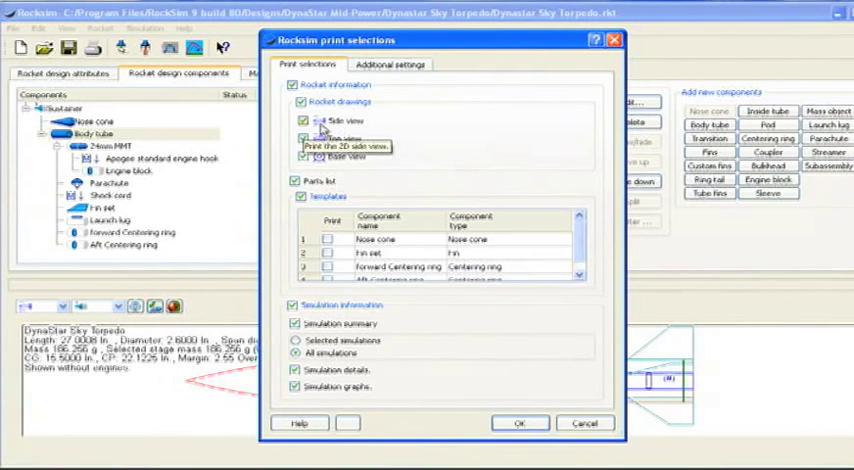
mouse_move(356, 128)
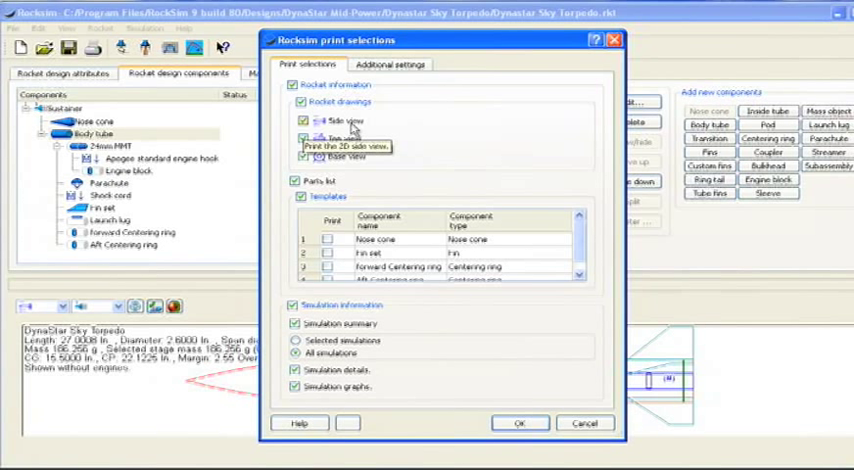
mouse_move(584, 422)
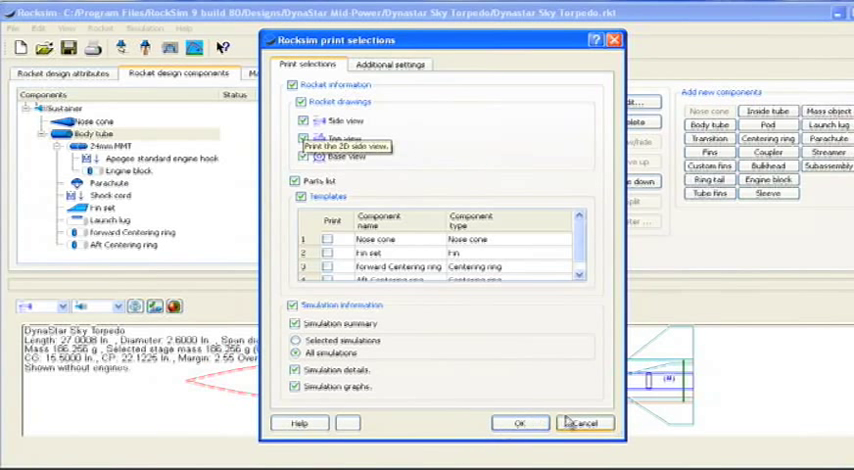
Close the print options and export the design as a 2D SVG drawing via File > Export
left_click(584, 422)
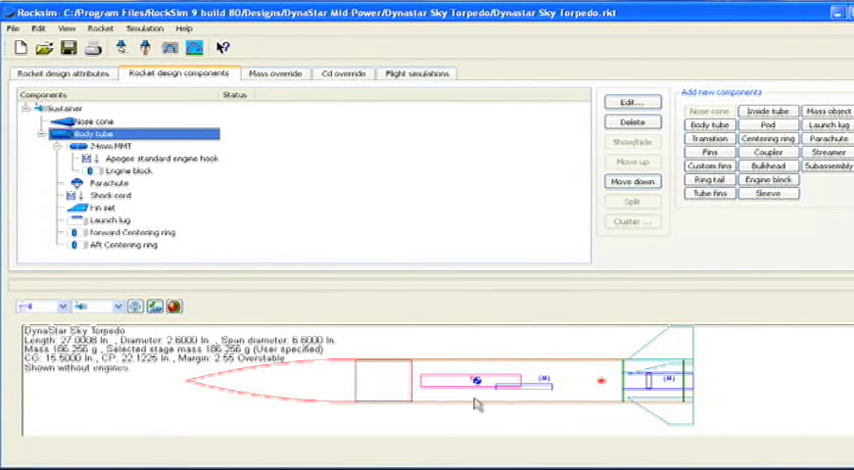
mouse_move(416, 368)
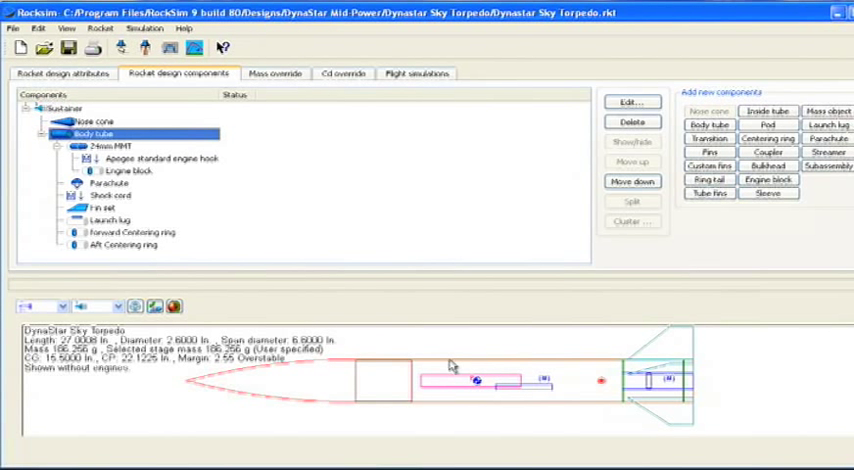
mouse_move(460, 400)
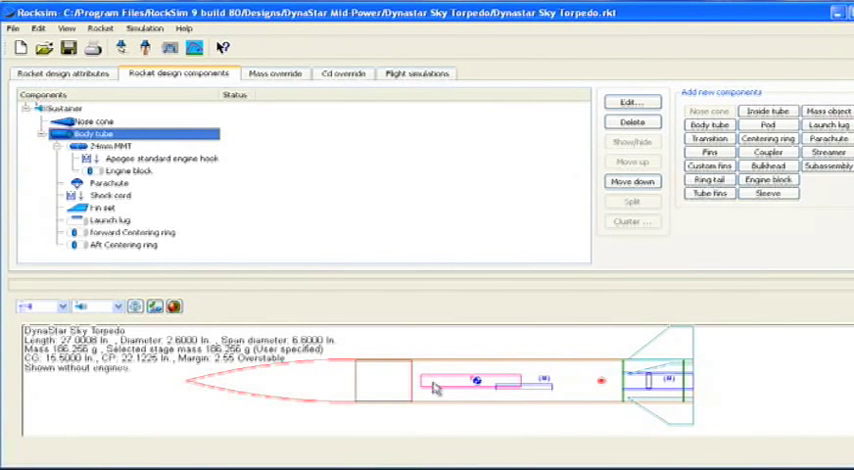
mouse_move(448, 408)
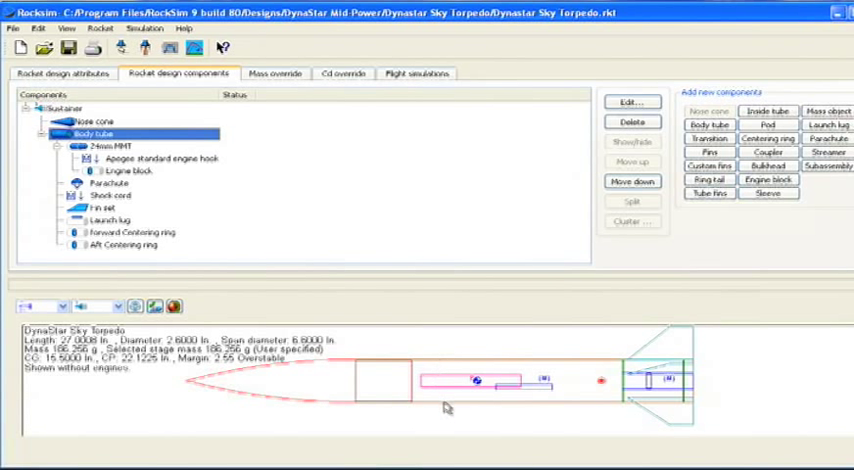
mouse_move(436, 392)
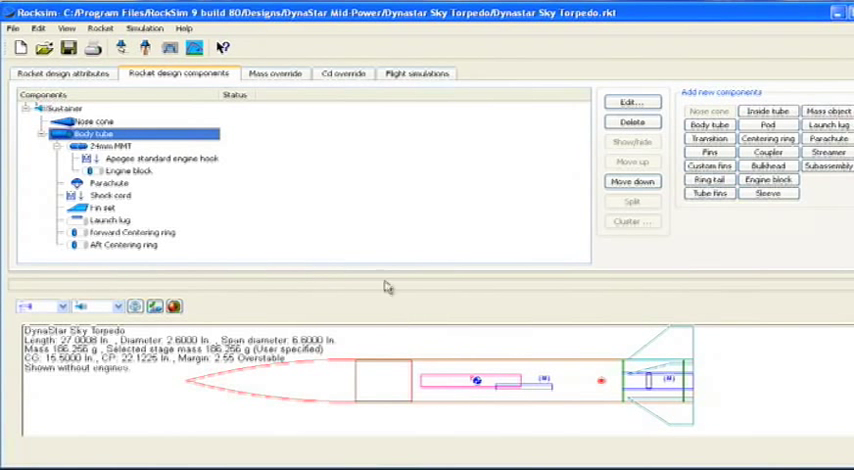
mouse_move(388, 288)
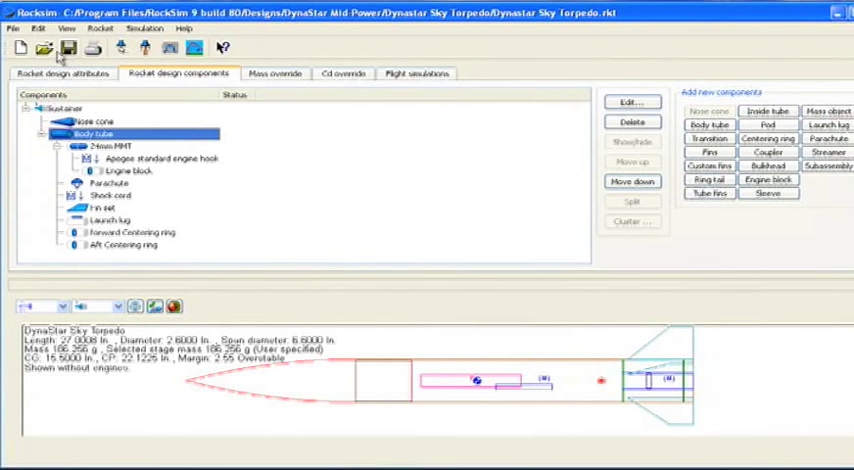
mouse_move(44, 48)
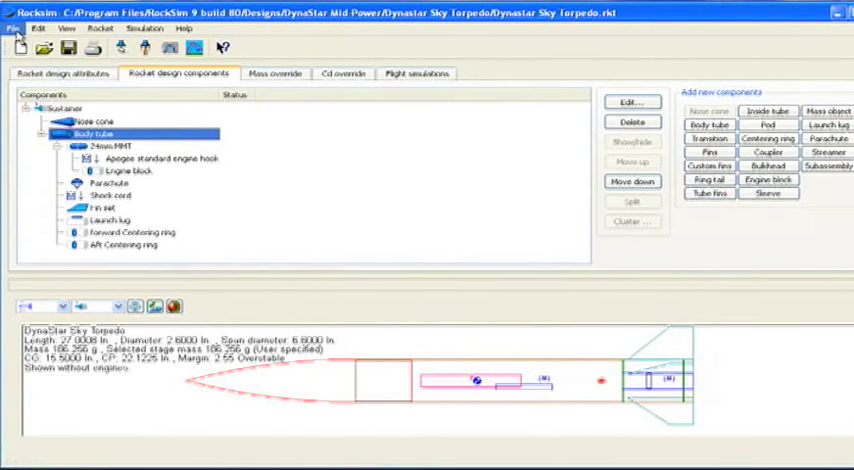
left_click(12, 28)
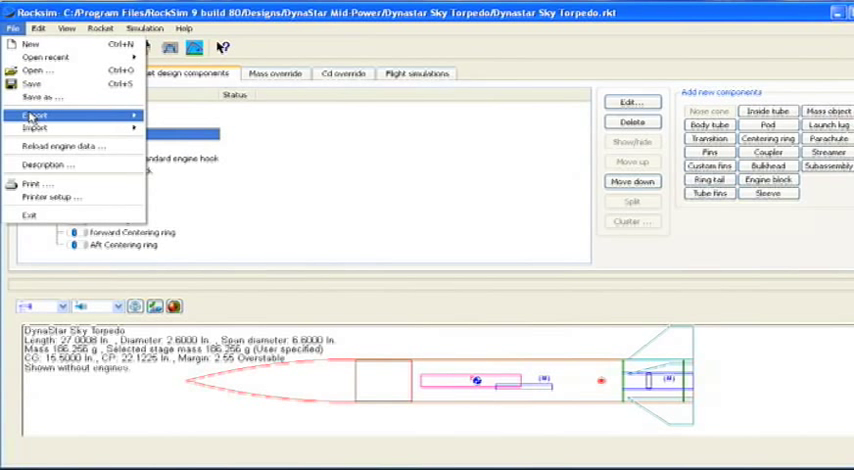
left_click(36, 114)
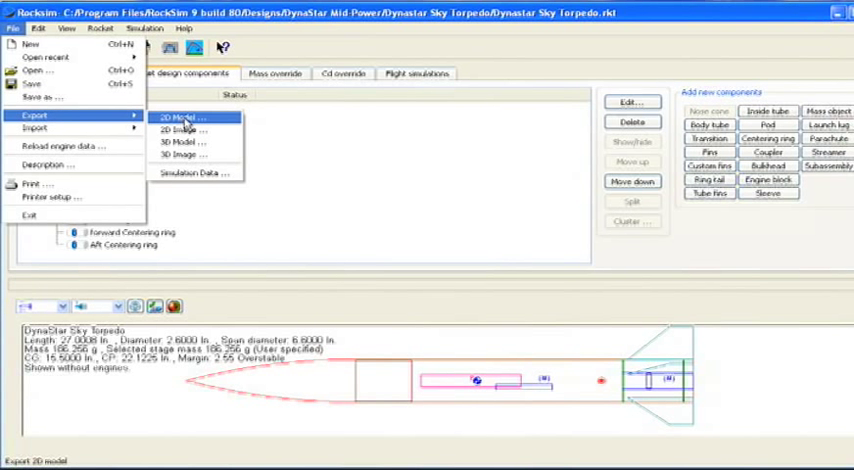
left_click(180, 116)
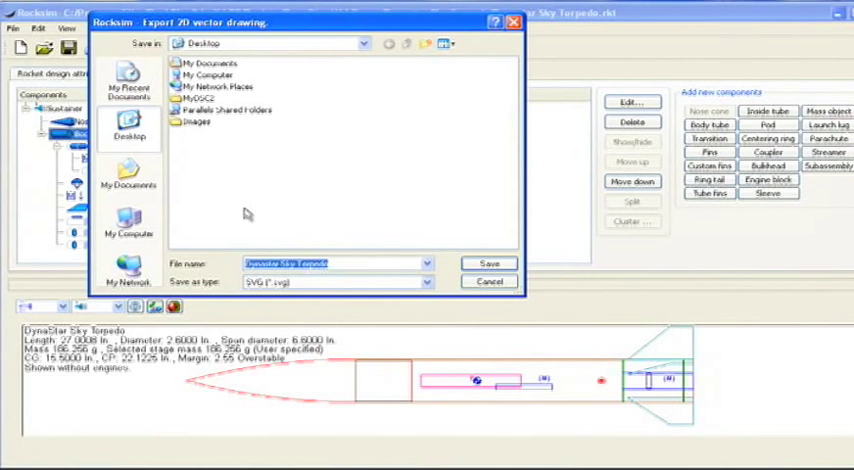
mouse_move(248, 196)
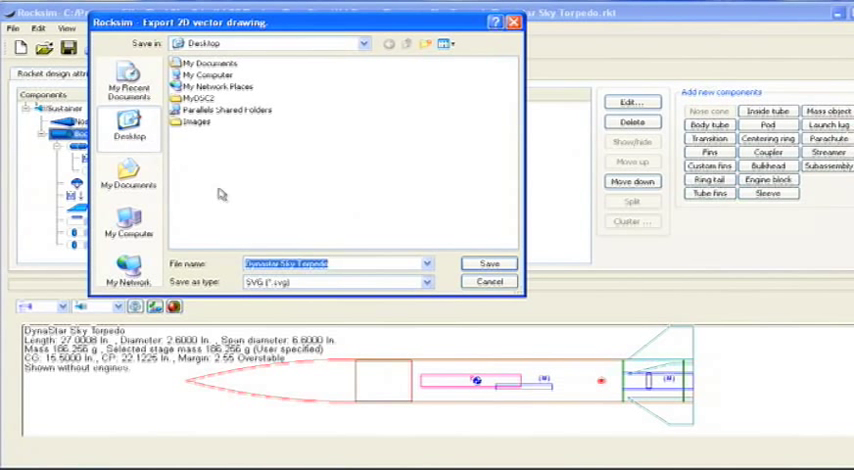
mouse_move(418, 282)
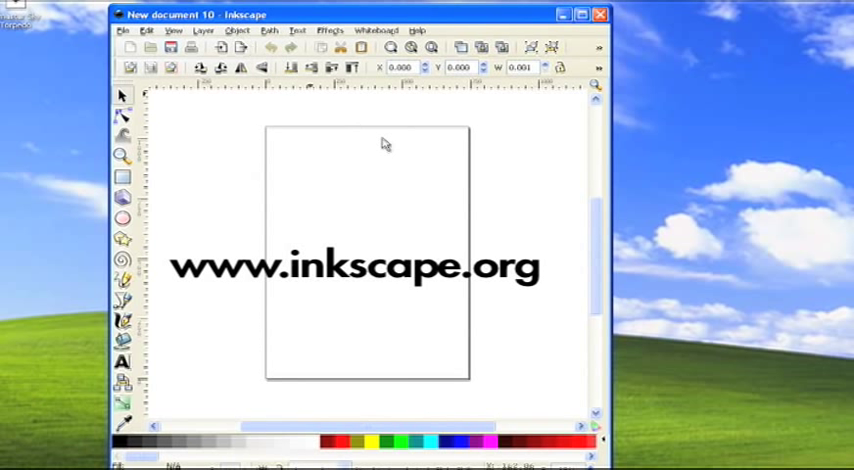
mouse_move(360, 220)
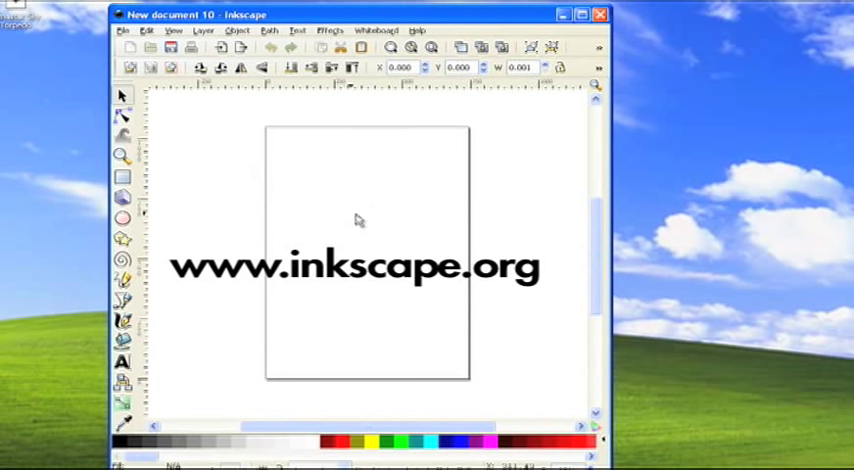
mouse_move(360, 216)
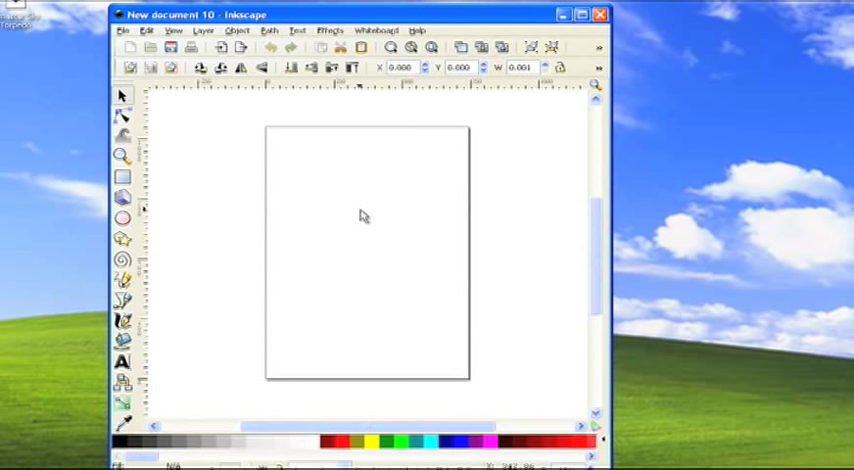
mouse_move(130, 44)
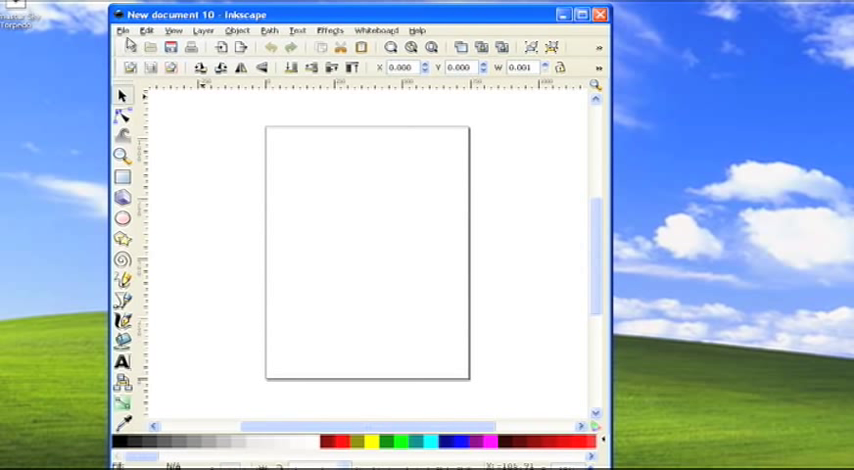
Start opening a saved drawing file from Inkscape's File menu
left_click(124, 28)
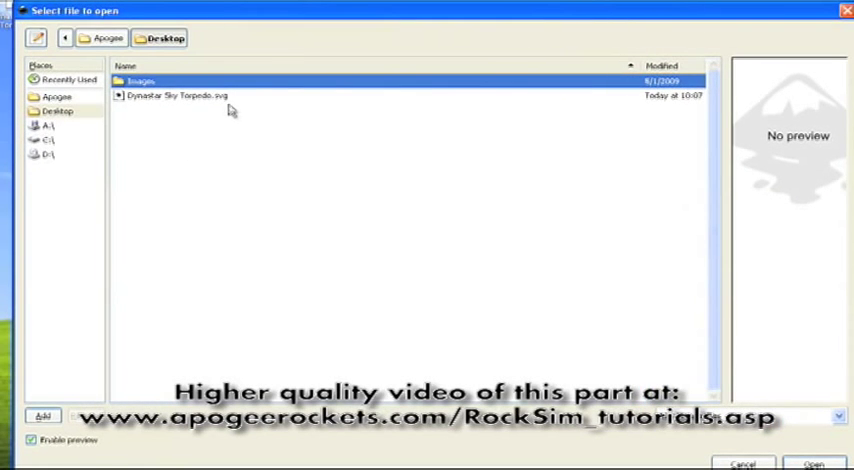
mouse_move(284, 176)
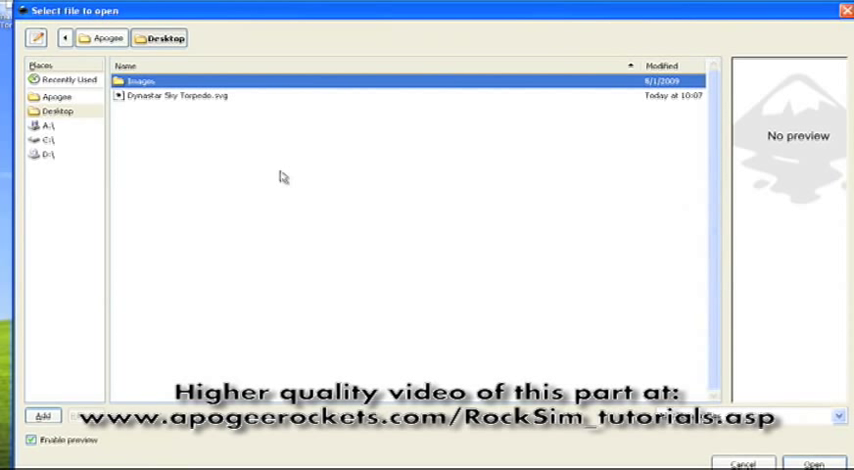
Open Dynastar Sky Torpedo.svg from the Desktop in Inkscape
left_click(176, 96)
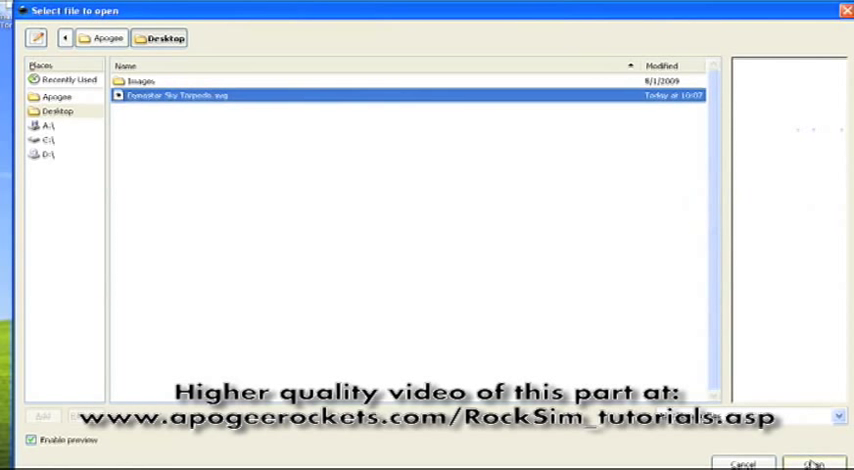
left_click(812, 464)
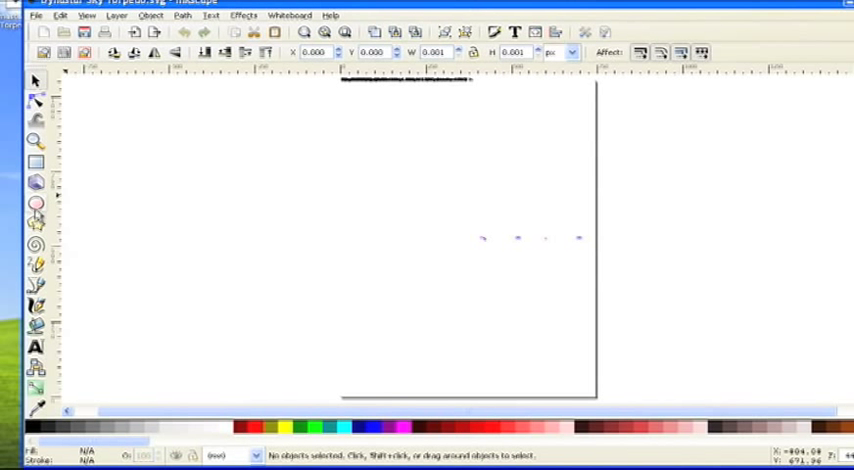
Zoom in twice on the tiny rocket drawing until its outlines and markers are readable
left_click(36, 140)
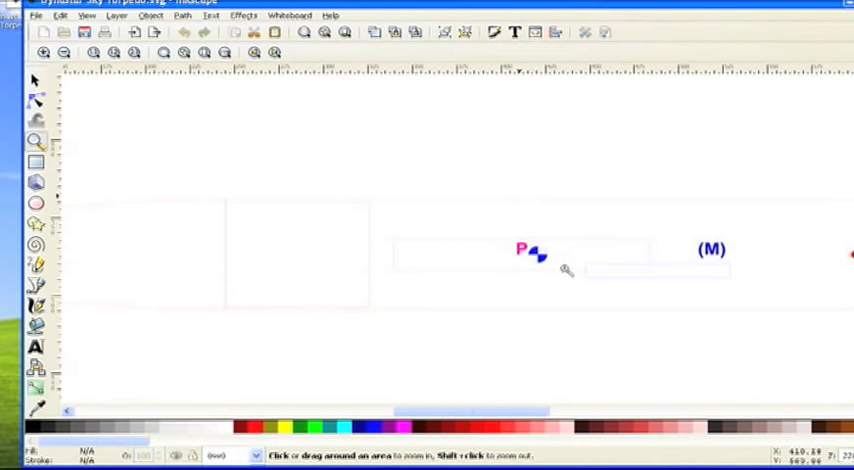
mouse_move(568, 232)
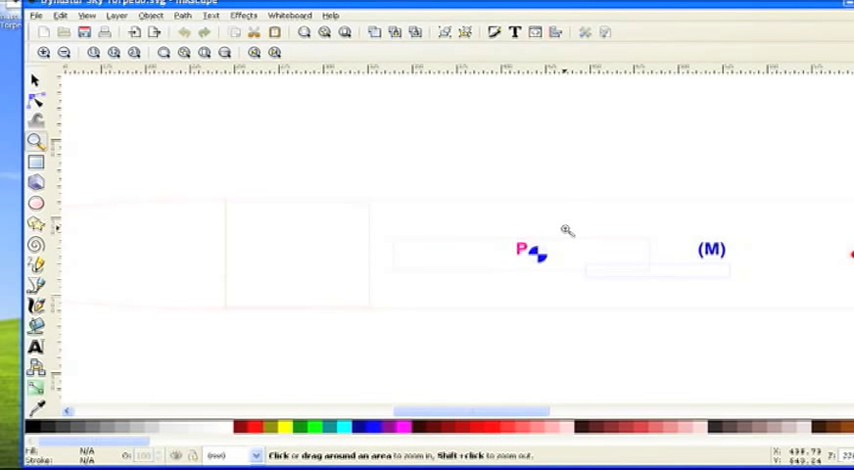
mouse_move(492, 222)
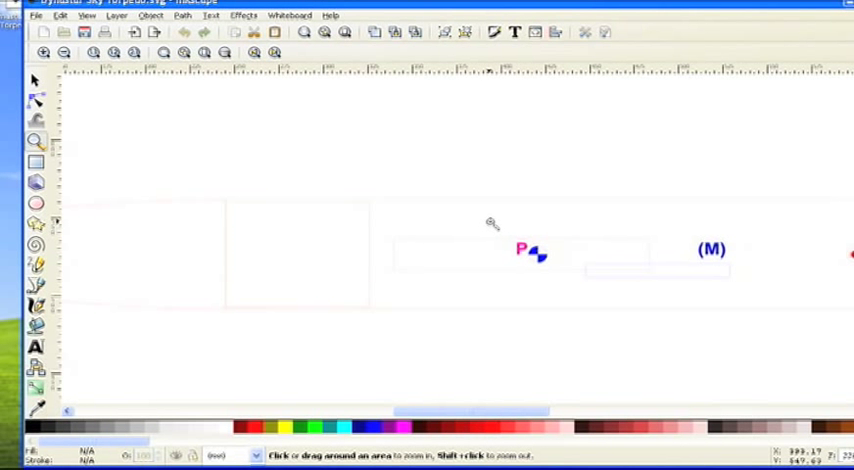
mouse_move(424, 216)
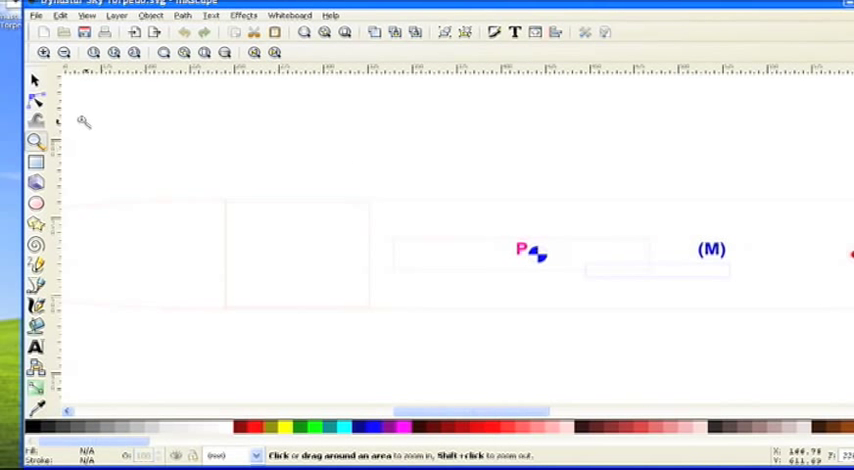
left_click(32, 80)
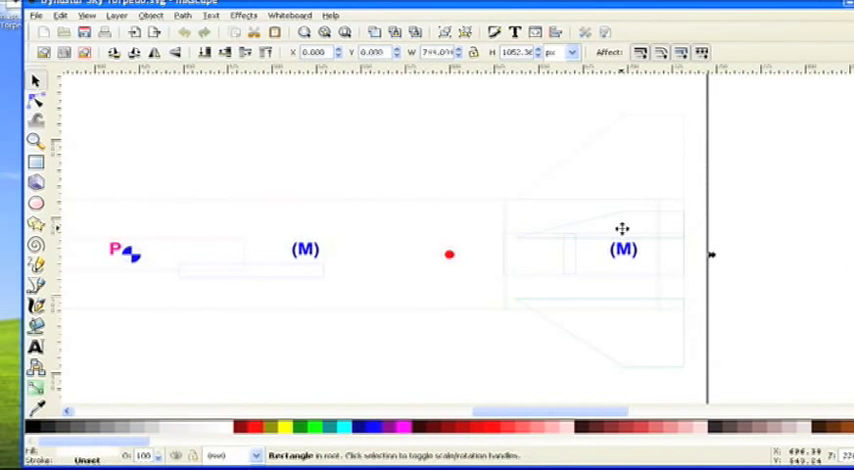
mouse_move(688, 194)
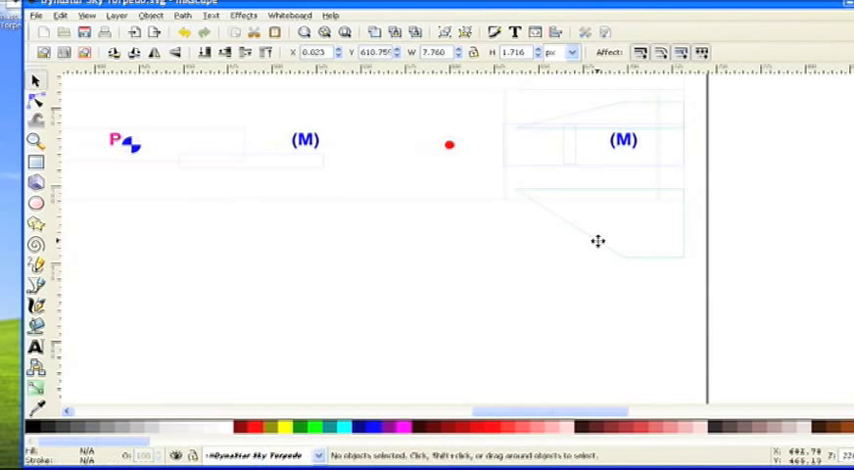
Select the whole rocket group and switch its size readout from px to inches
left_click(596, 240)
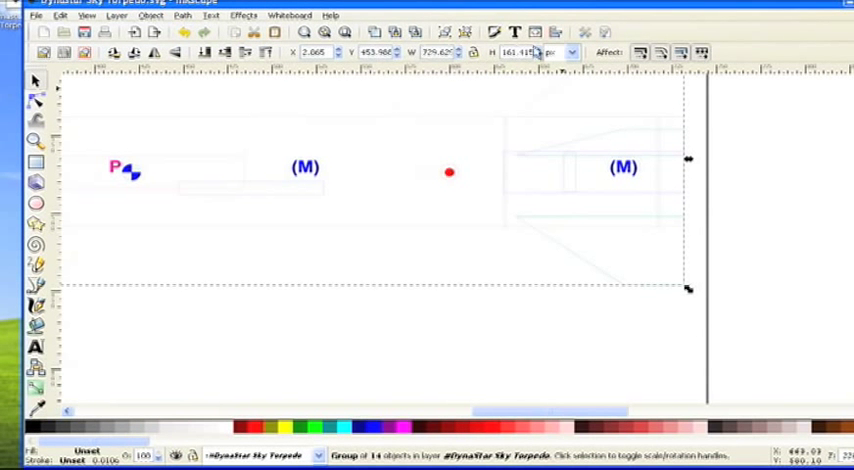
mouse_move(568, 56)
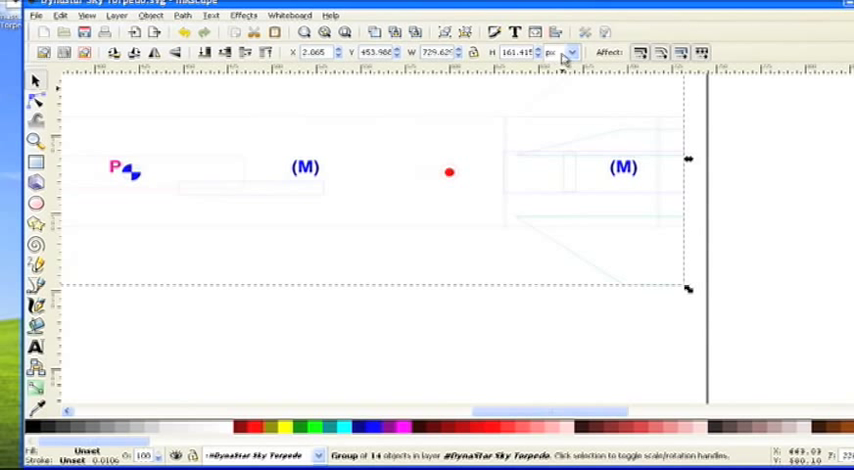
left_click(572, 52)
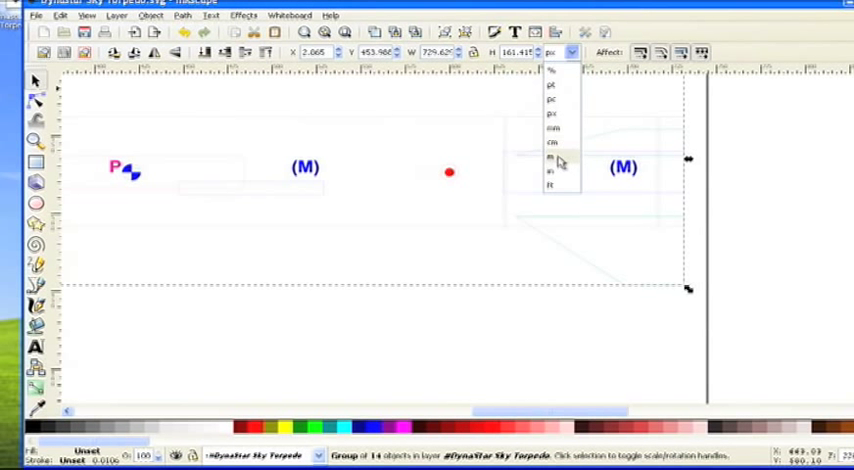
left_click(552, 160)
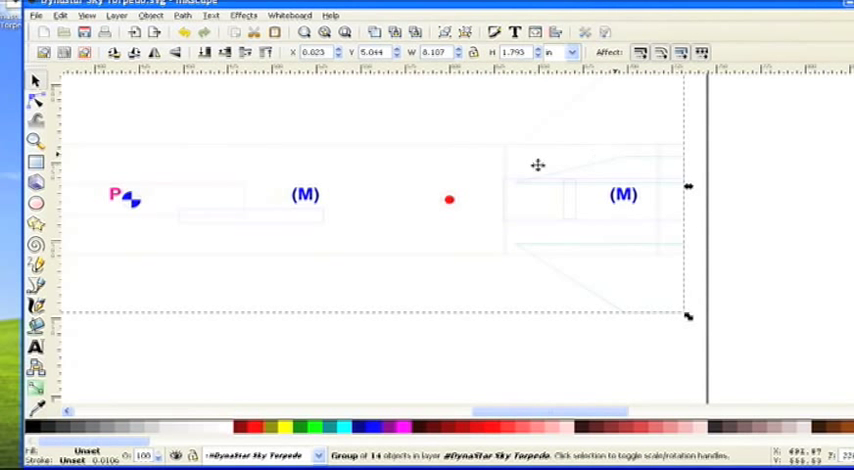
mouse_move(376, 168)
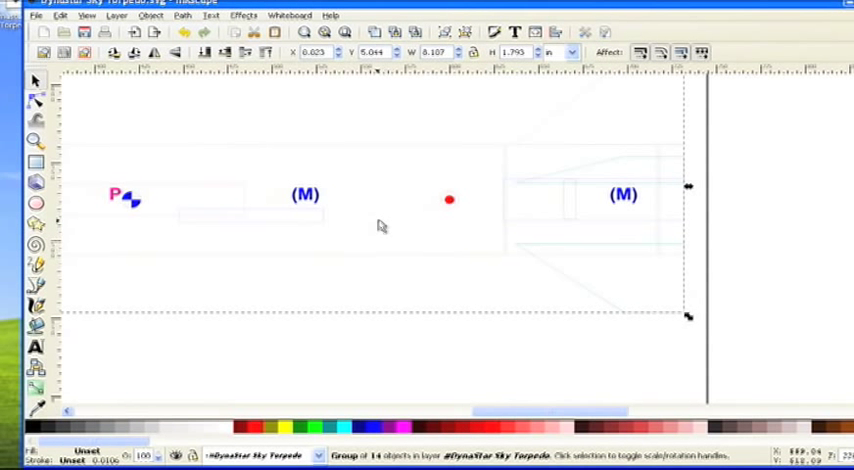
mouse_move(372, 142)
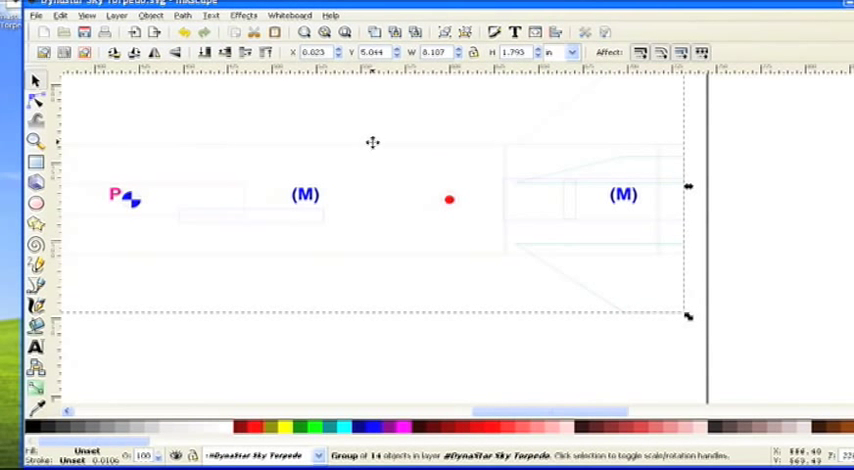
mouse_move(500, 150)
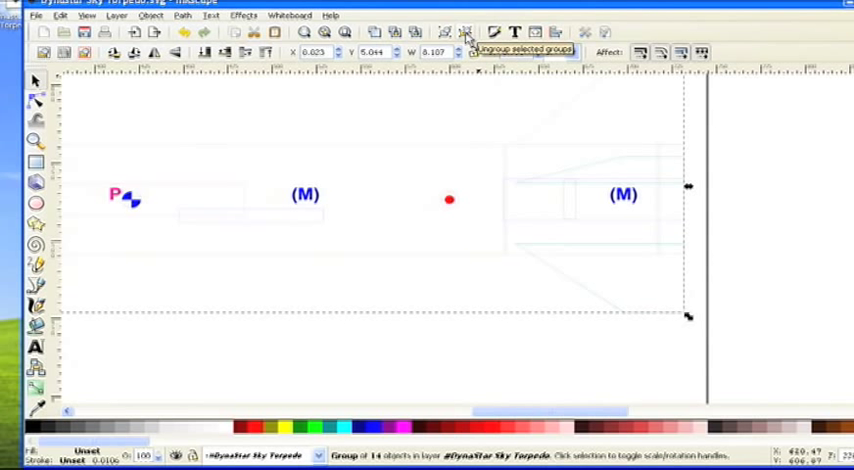
Ungroup the rocket drawing and select the body tube path on its own
left_click(466, 32)
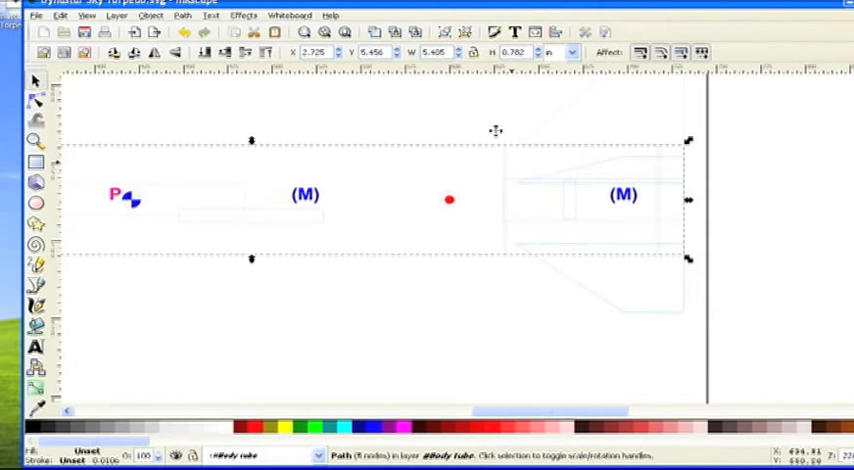
mouse_move(478, 170)
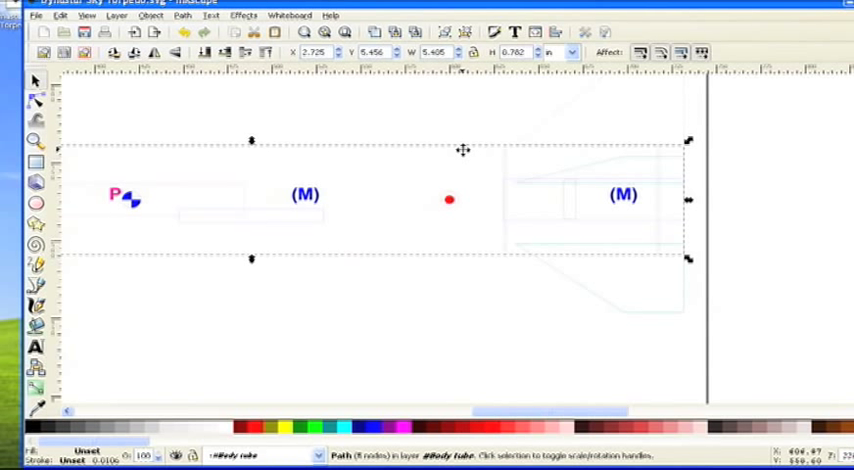
mouse_move(464, 160)
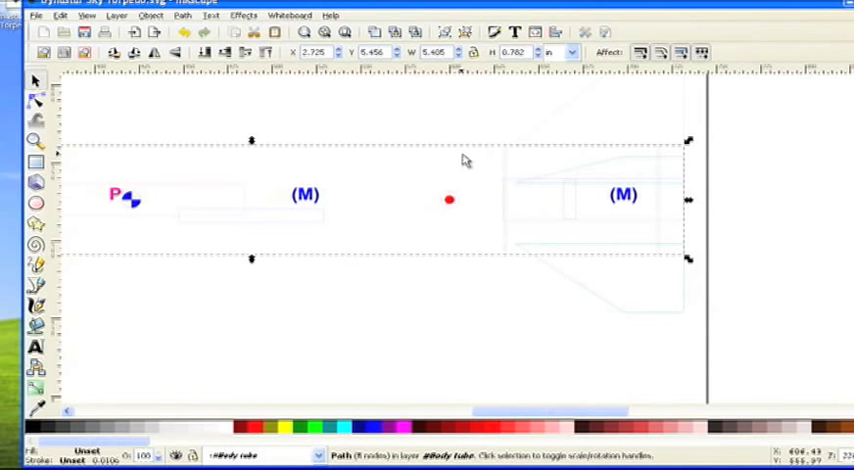
right_click(462, 160)
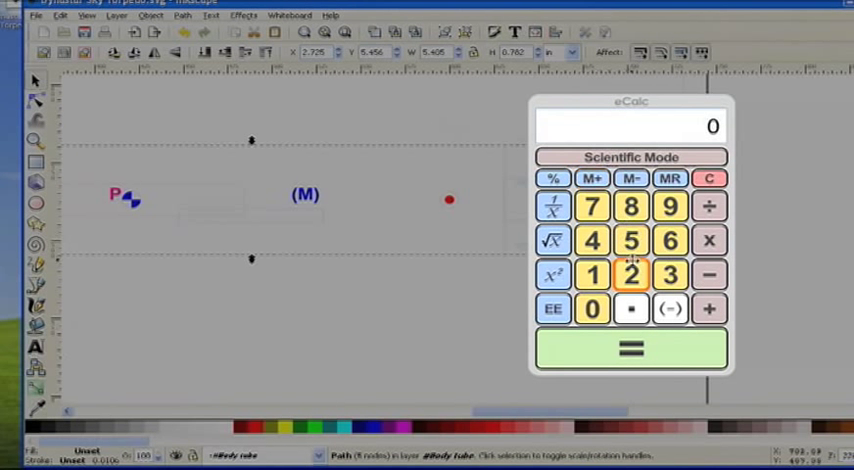
Compute the full-size scale factor 332.480818414 in eCalc starting from the 0.782 body tube height
left_click(632, 274)
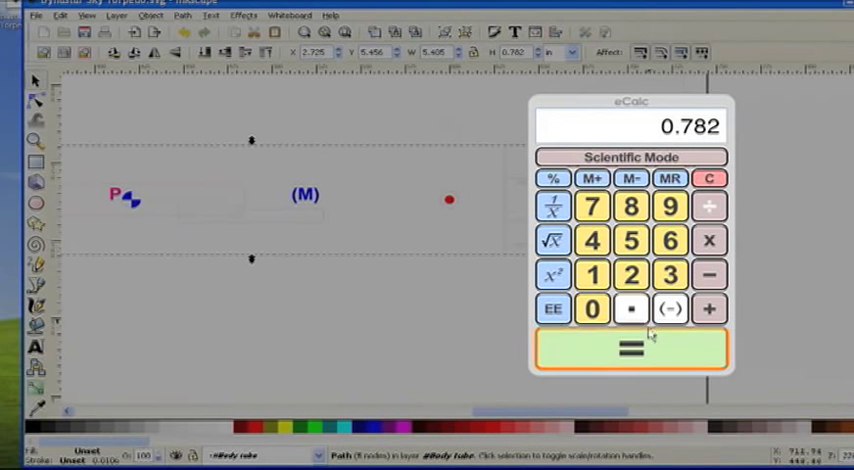
left_click(708, 240)
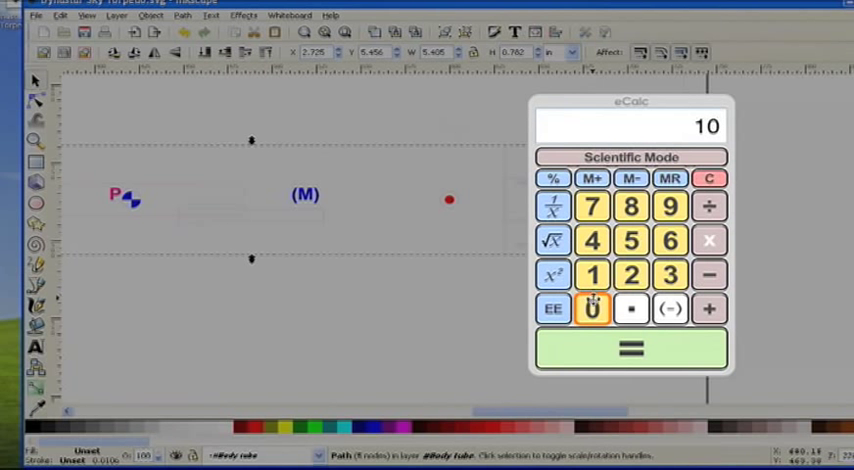
left_click(632, 348)
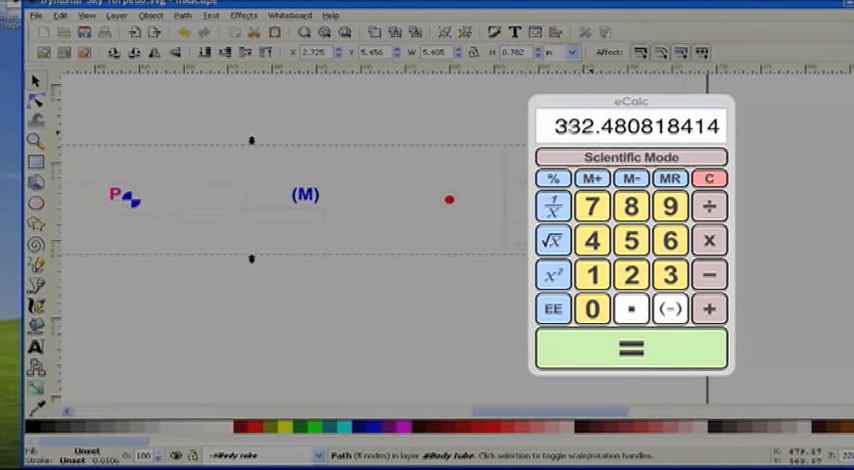
mouse_move(604, 140)
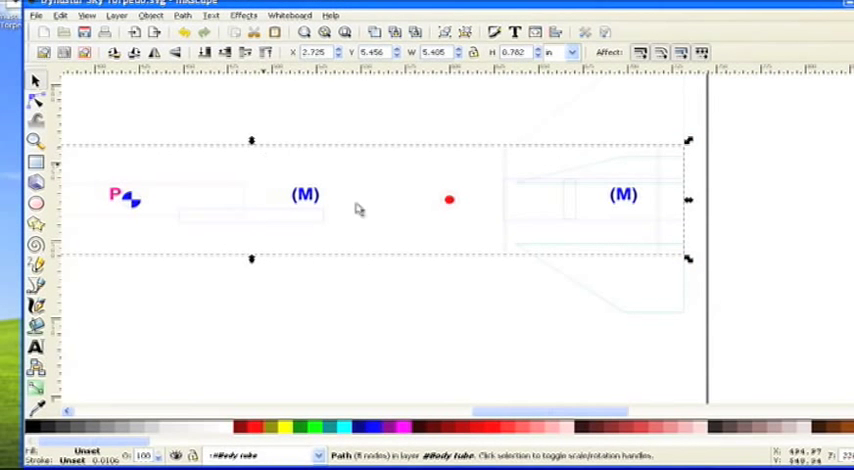
mouse_move(398, 220)
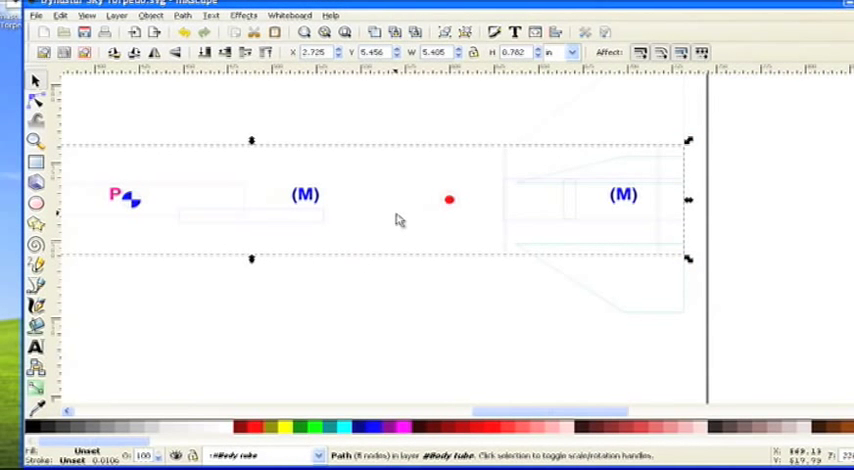
mouse_move(428, 140)
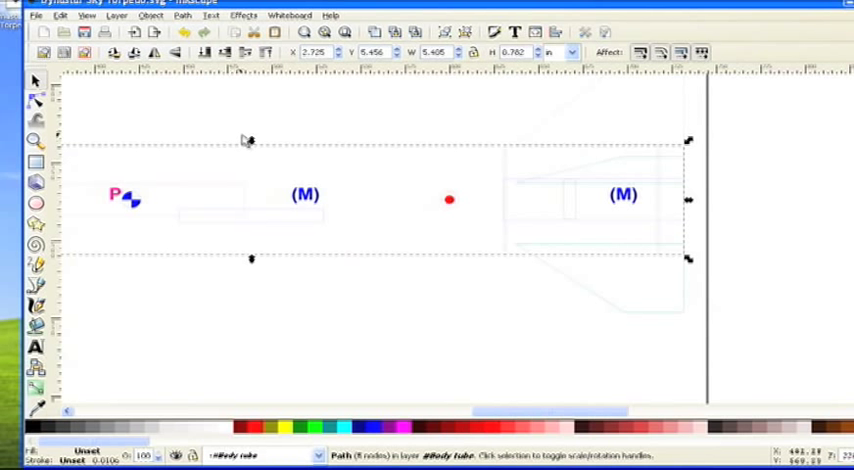
Select the regrouped 14-object rocket drawing and bring up the Object commands
left_click(60, 14)
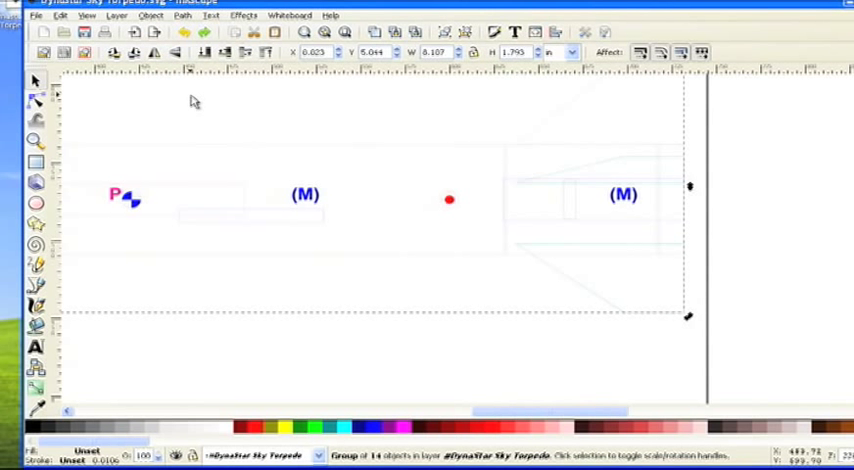
left_click(152, 14)
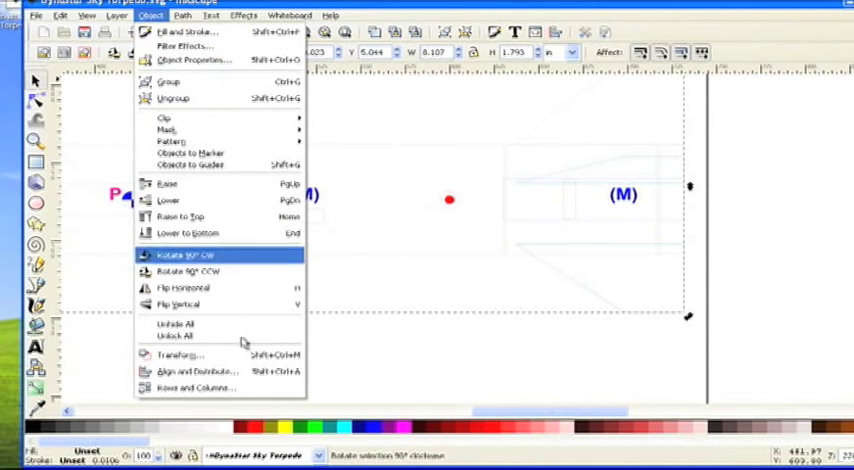
mouse_move(178, 356)
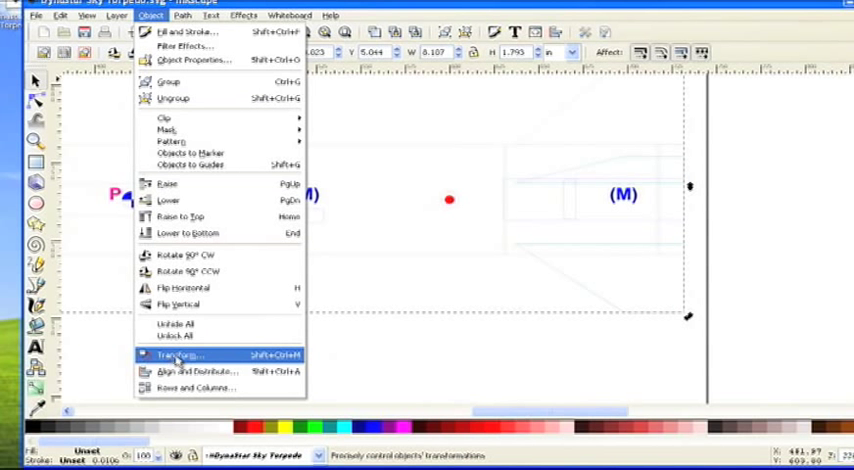
Scale the rocket group proportionally in the Transform dialog, entering width 352.480 %
left_click(176, 356)
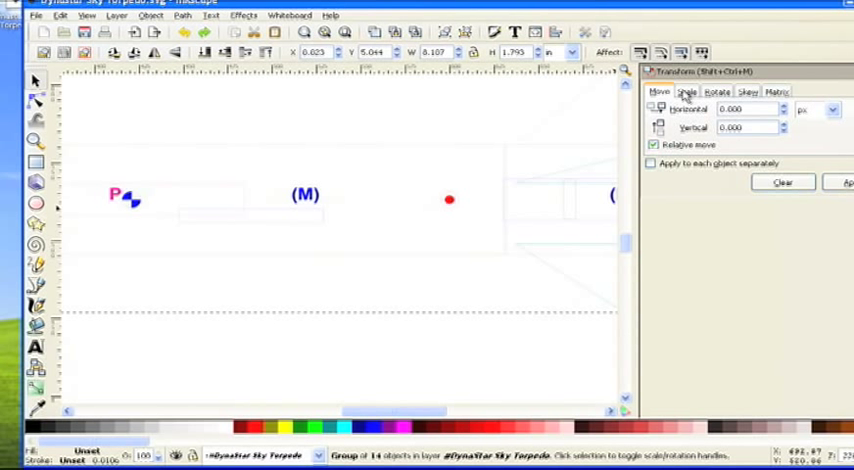
left_click(688, 92)
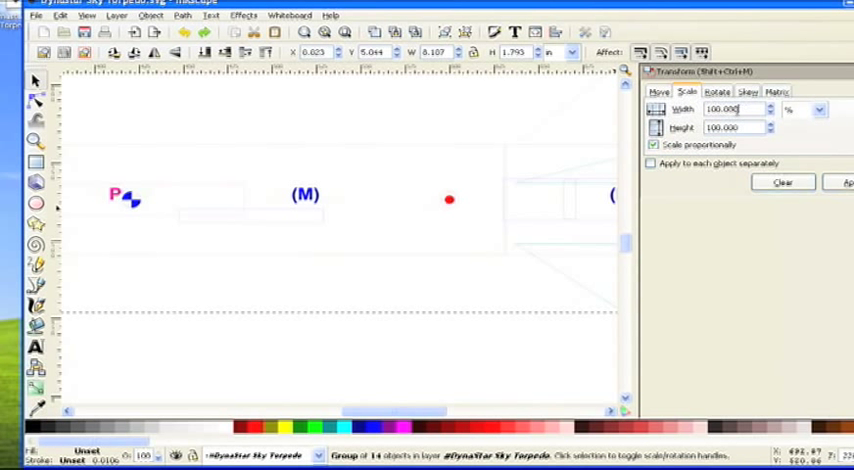
left_click(736, 108)
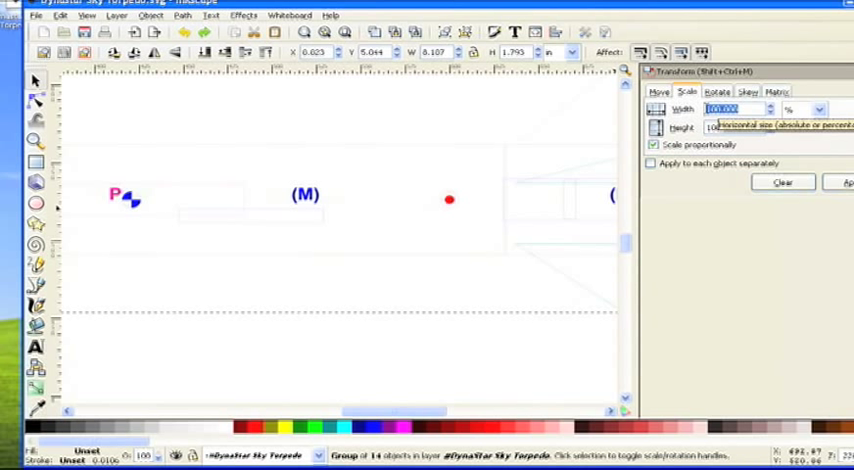
type("330.1")
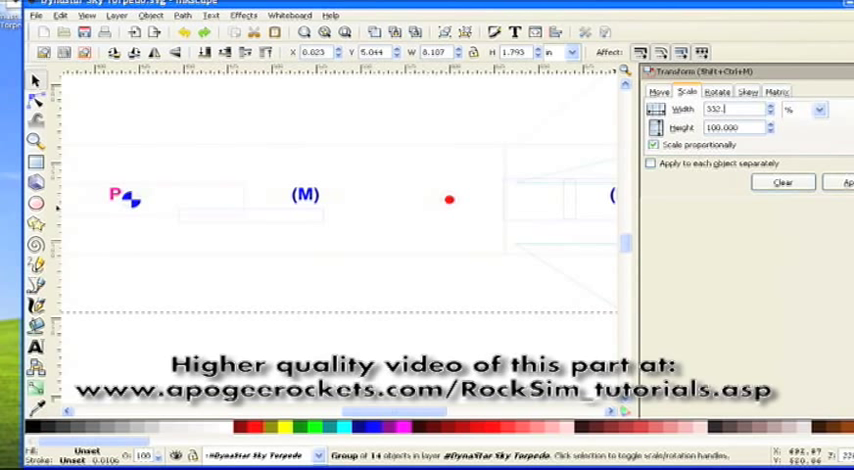
type("352.480")
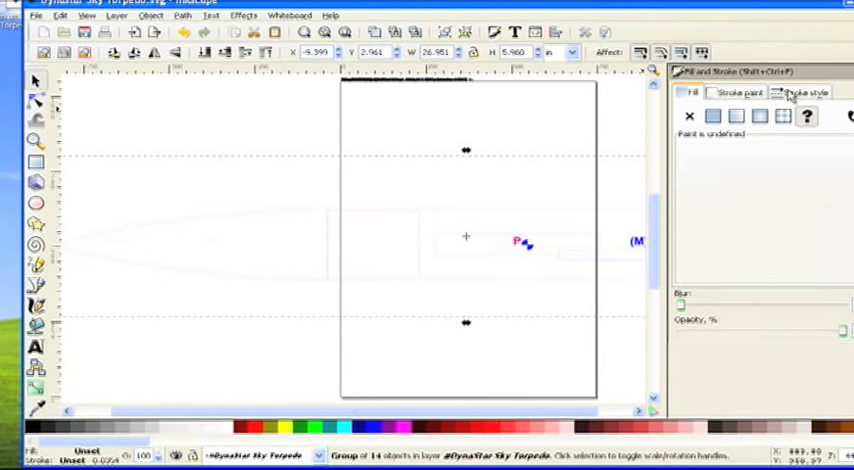
Show the Stroke style settings and select the stroke Width value for editing
left_click(792, 92)
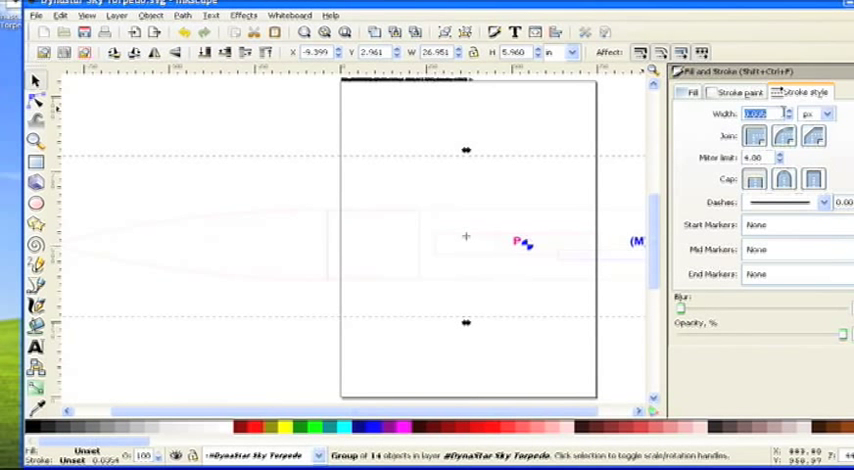
left_click(828, 112)
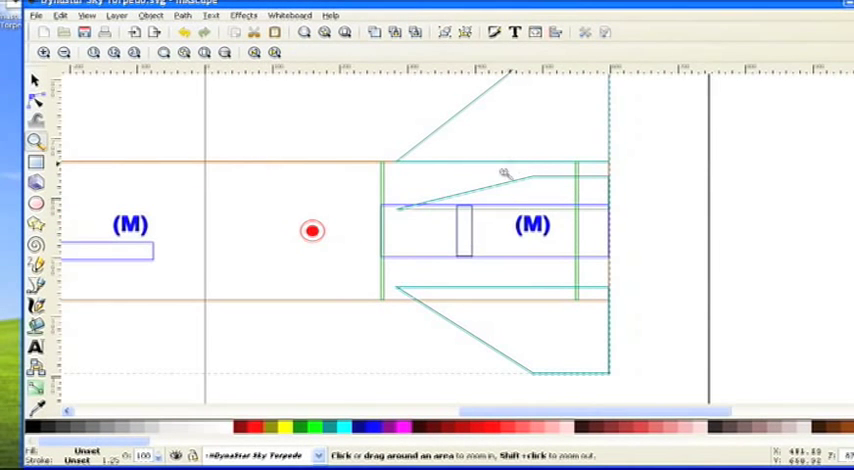
mouse_move(242, 140)
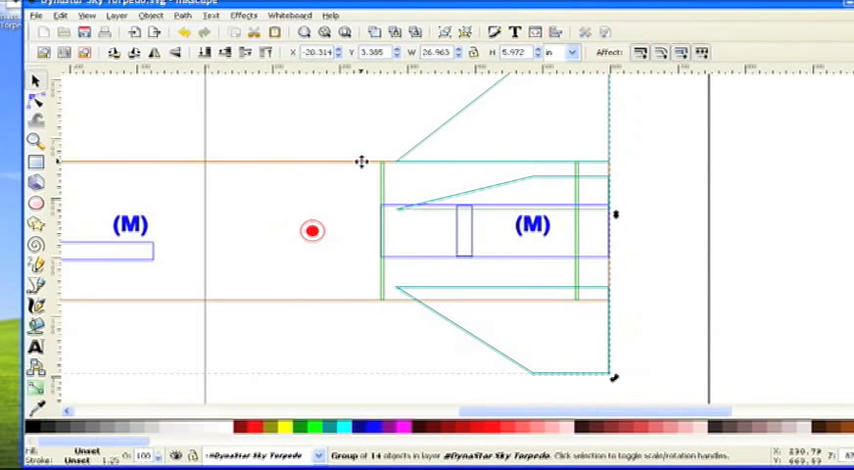
Deselect the whole rocket group and select a single inner part of the tail section
left_click(358, 160)
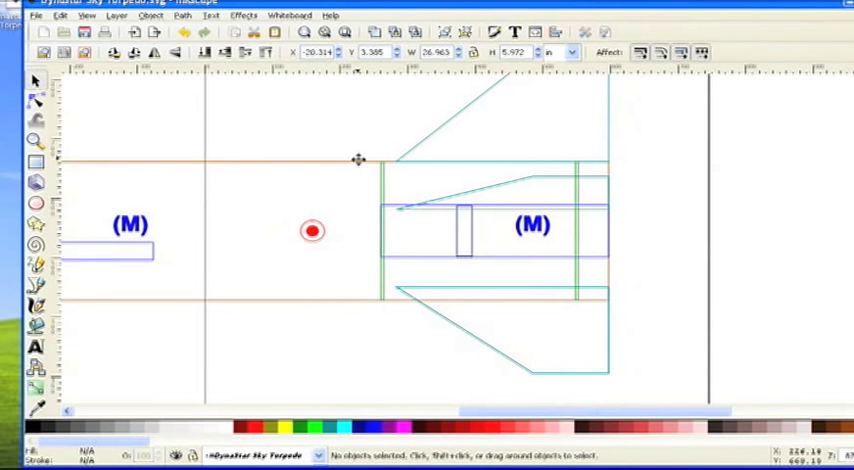
left_click(358, 160)
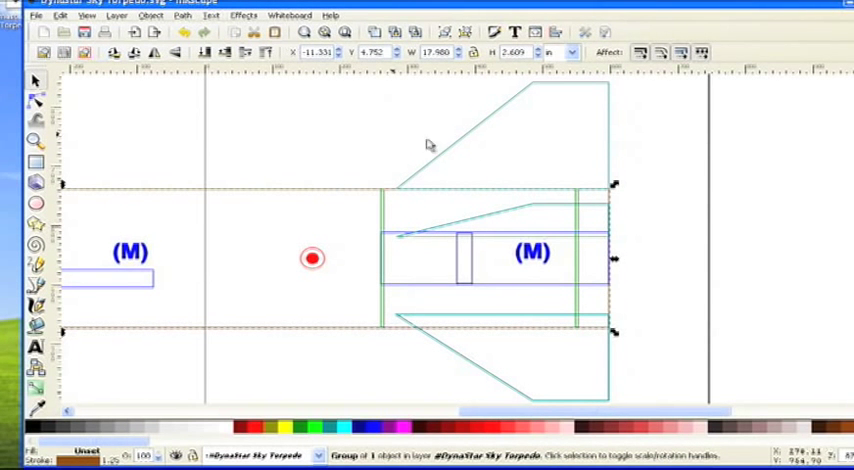
mouse_move(640, 228)
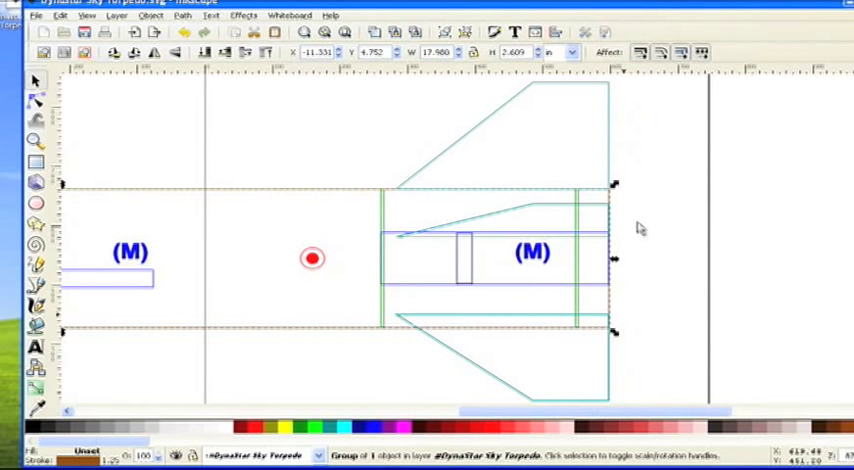
mouse_move(652, 324)
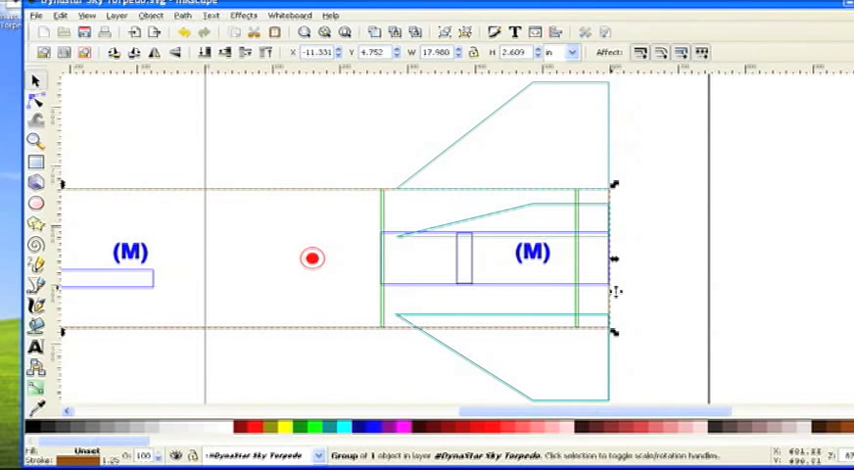
mouse_move(384, 240)
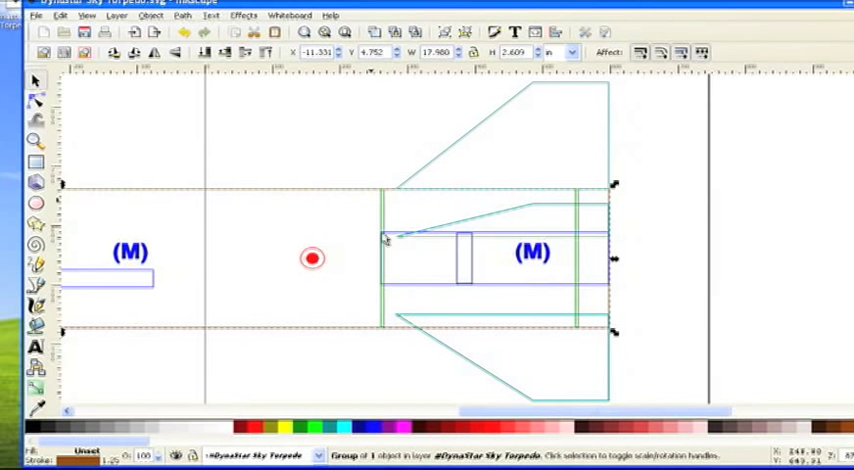
mouse_move(512, 278)
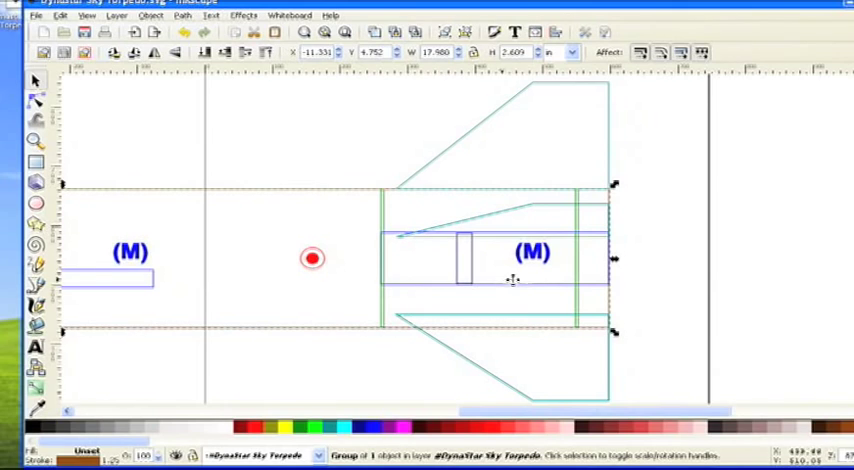